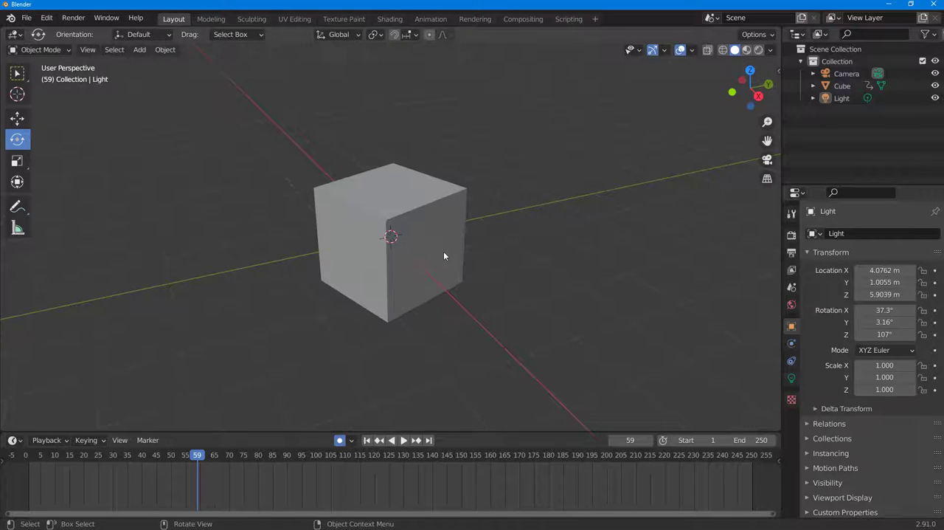
Select the Cube to show its rotation keyframes and jump to frame 51.
{"action": "left_click", "coordinate": [391, 236]}
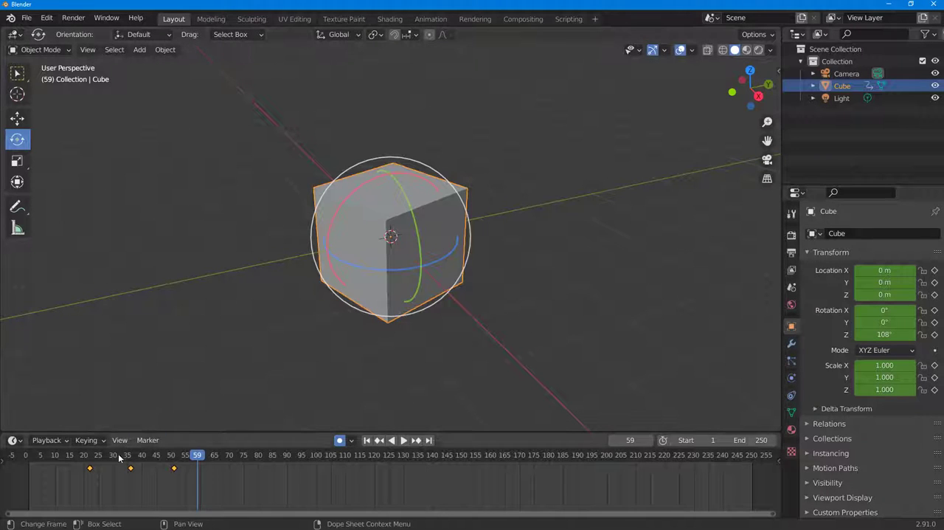
{"action": "mouse_move", "coordinate": [144, 468]}
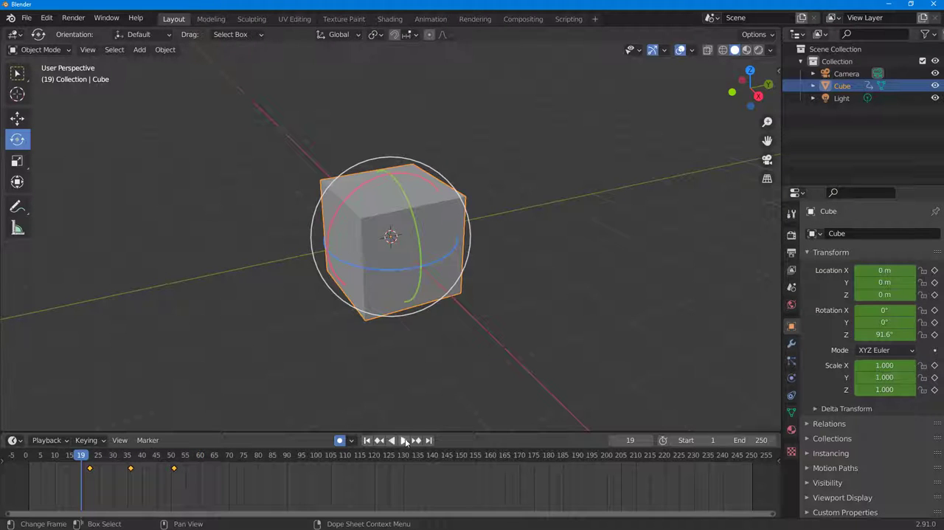
{"action": "left_click", "coordinate": [174, 454]}
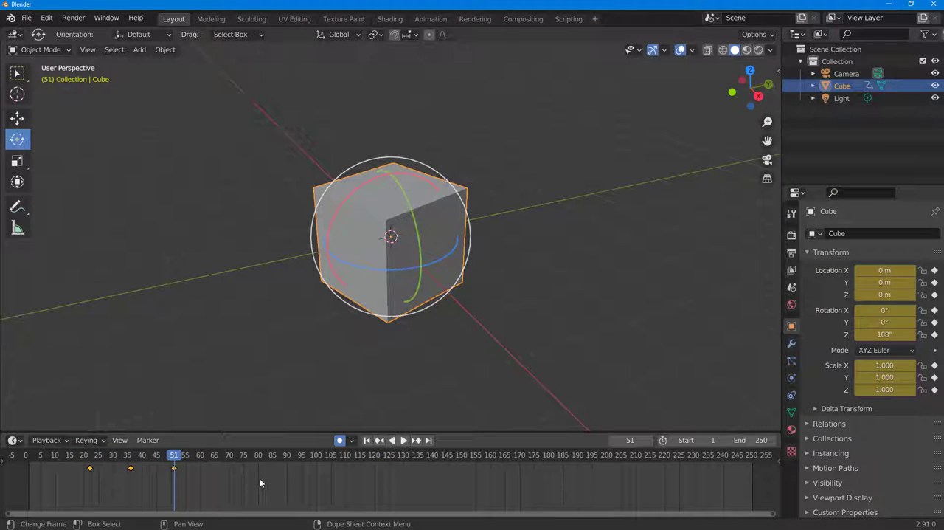
Play the animation, then stop it, before keying the tumble near frames 31 and 61.
{"action": "left_click", "coordinate": [403, 439]}
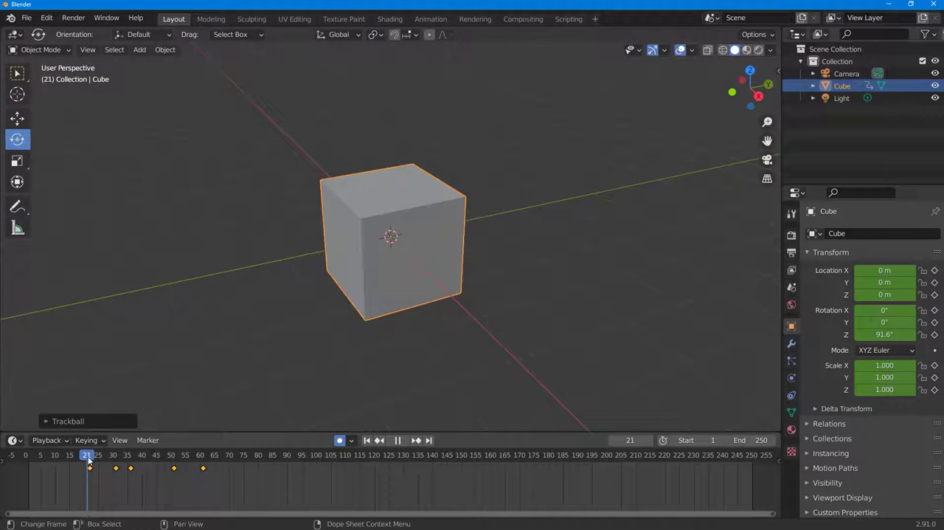
{"action": "left_click", "coordinate": [396, 440]}
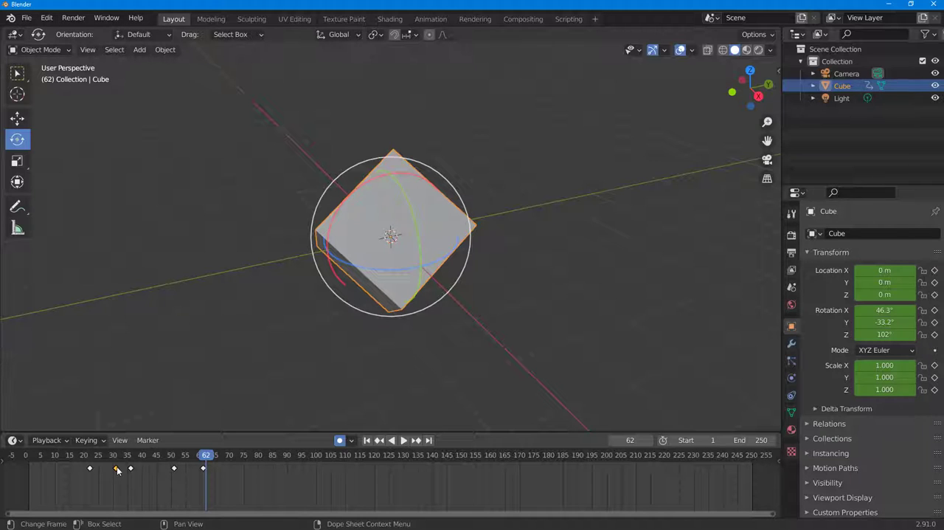
Set the frame 31 key to Breakdown and the frame 61 key to Jitter.
{"action": "right_click", "coordinate": [117, 470]}
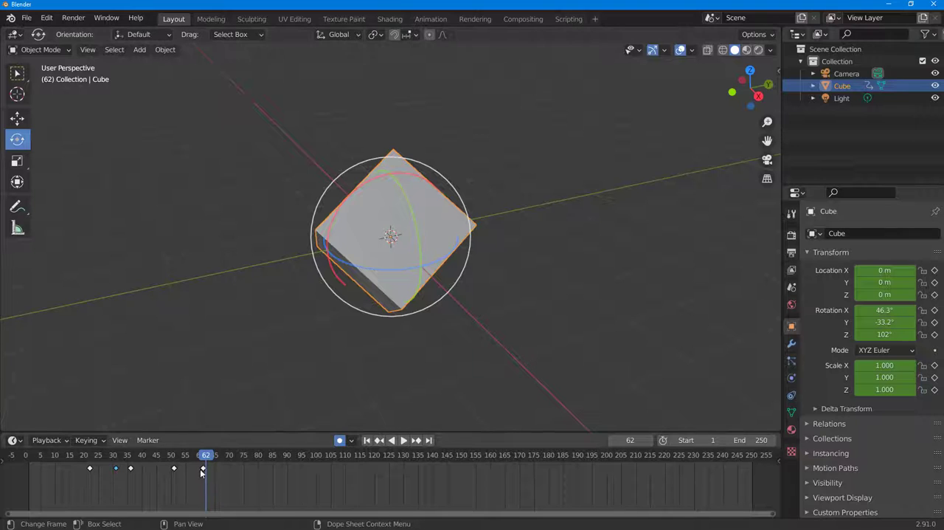
{"action": "right_click", "coordinate": [203, 468]}
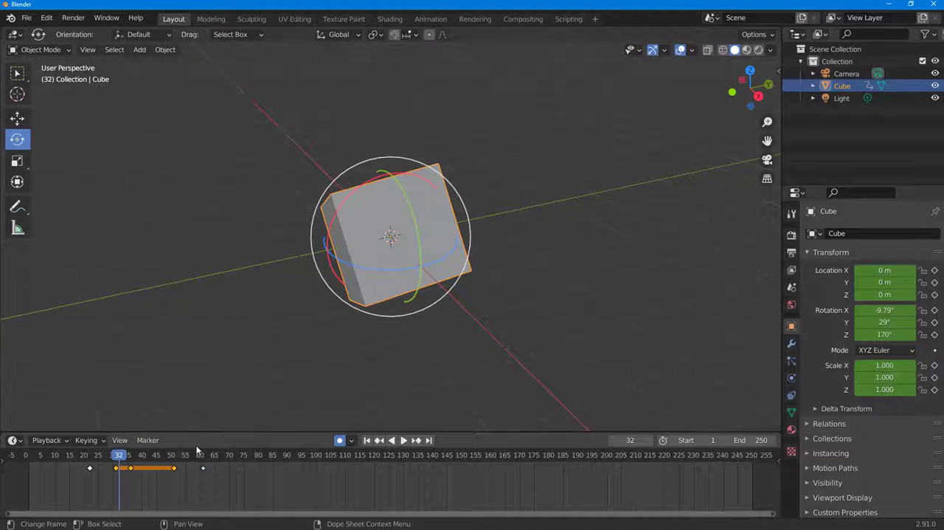
Mark keys at frames 31, 36 and 51 as Extreme and play back the animation.
{"action": "left_click", "coordinate": [403, 440]}
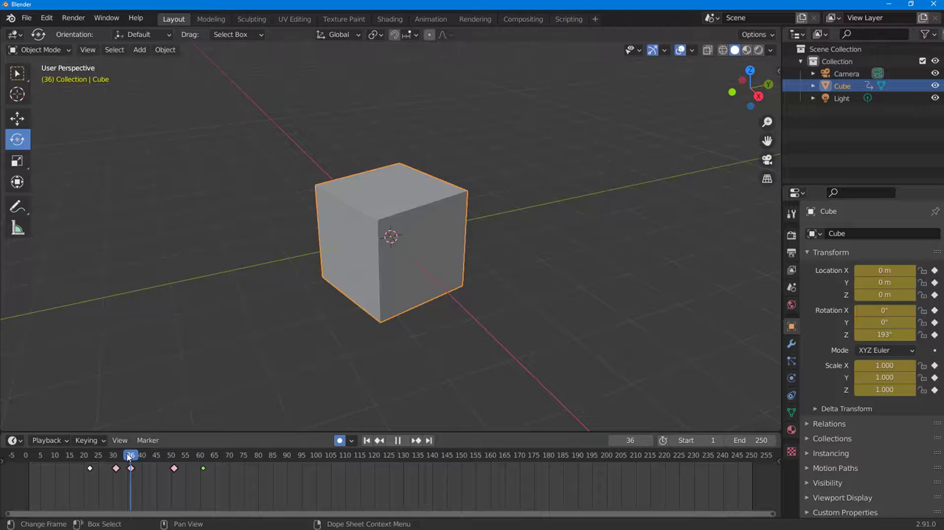
{"action": "left_click", "coordinate": [397, 440]}
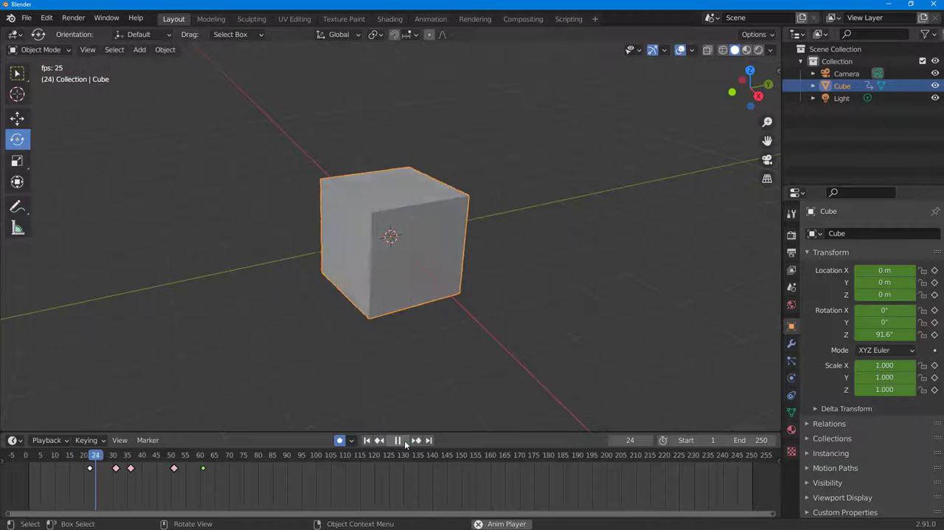